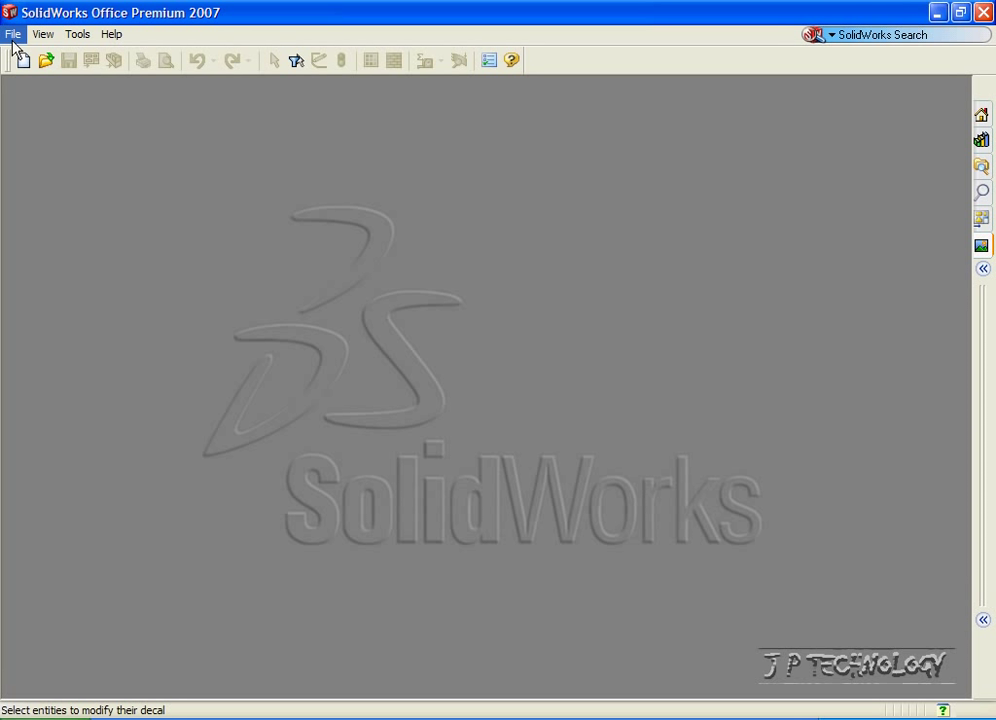
Open PhotoWorks Tutorial Part.SLDPRT from the File menu
{"action": "left_click", "coordinate": [13, 34]}
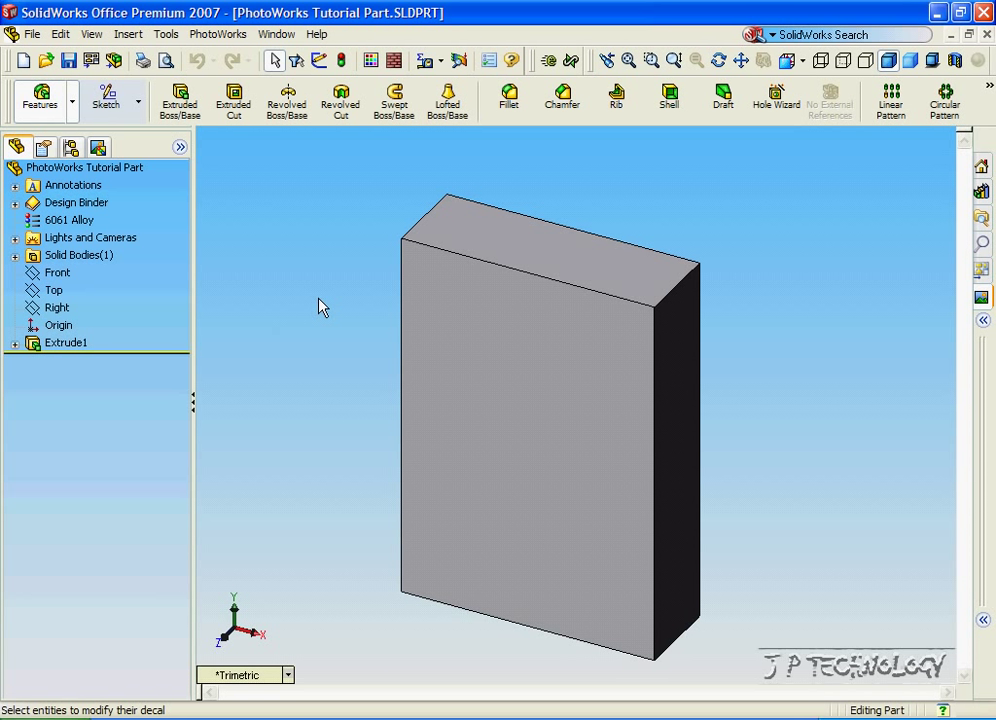
{"action": "mouse_move", "coordinate": [310, 387]}
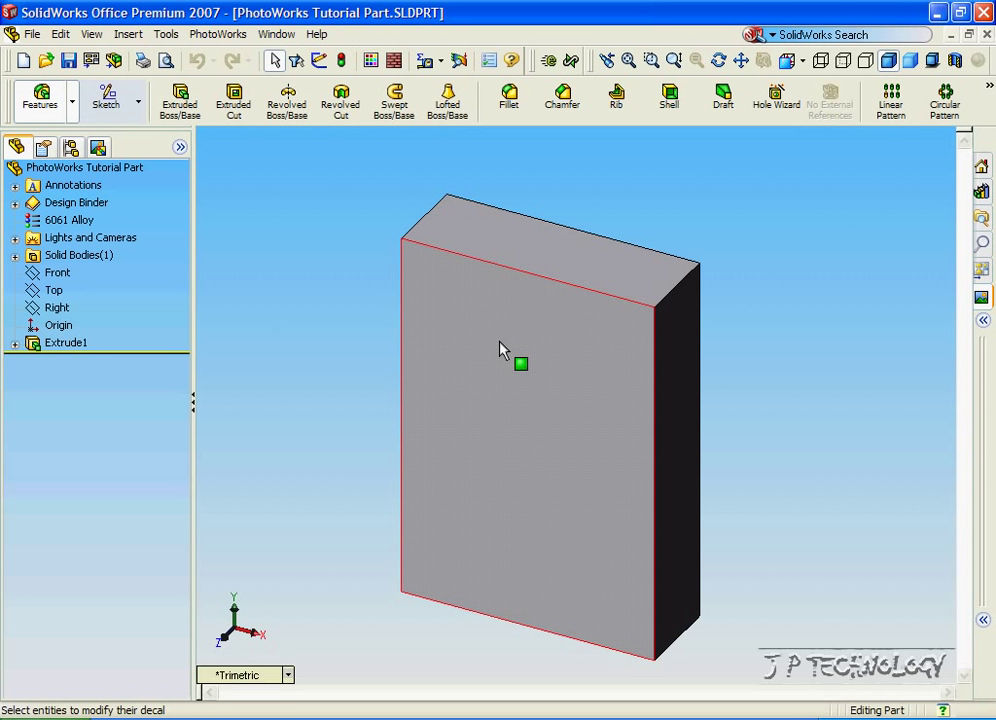
{"action": "mouse_move", "coordinate": [490, 427]}
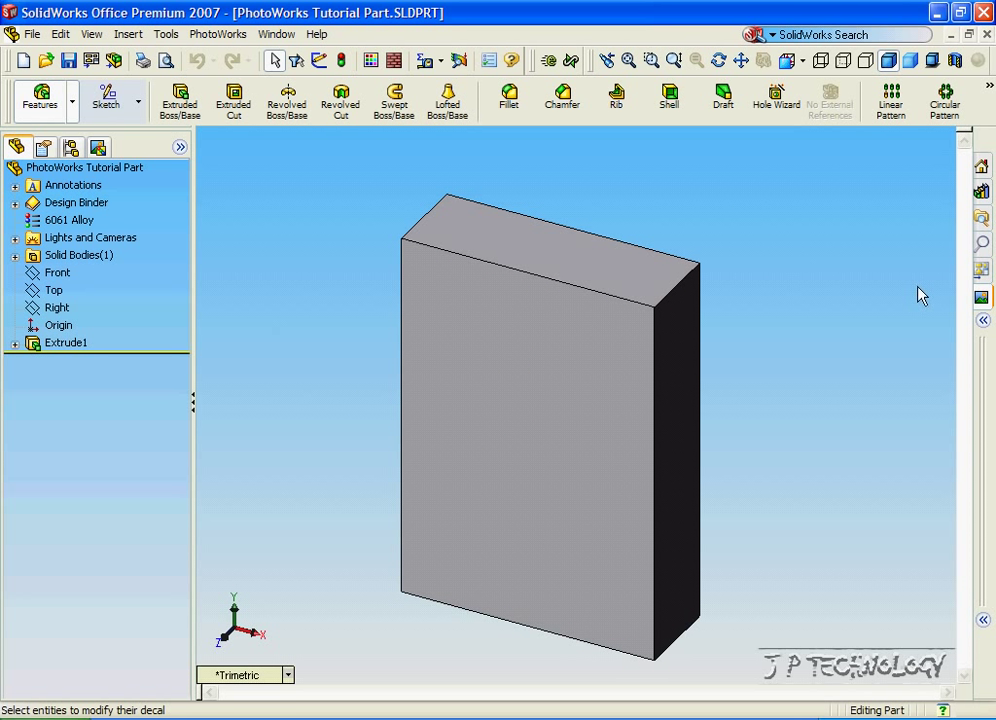
Show the PhotoWorks Items pane and expand the Decals folder
{"action": "left_click", "coordinate": [980, 305]}
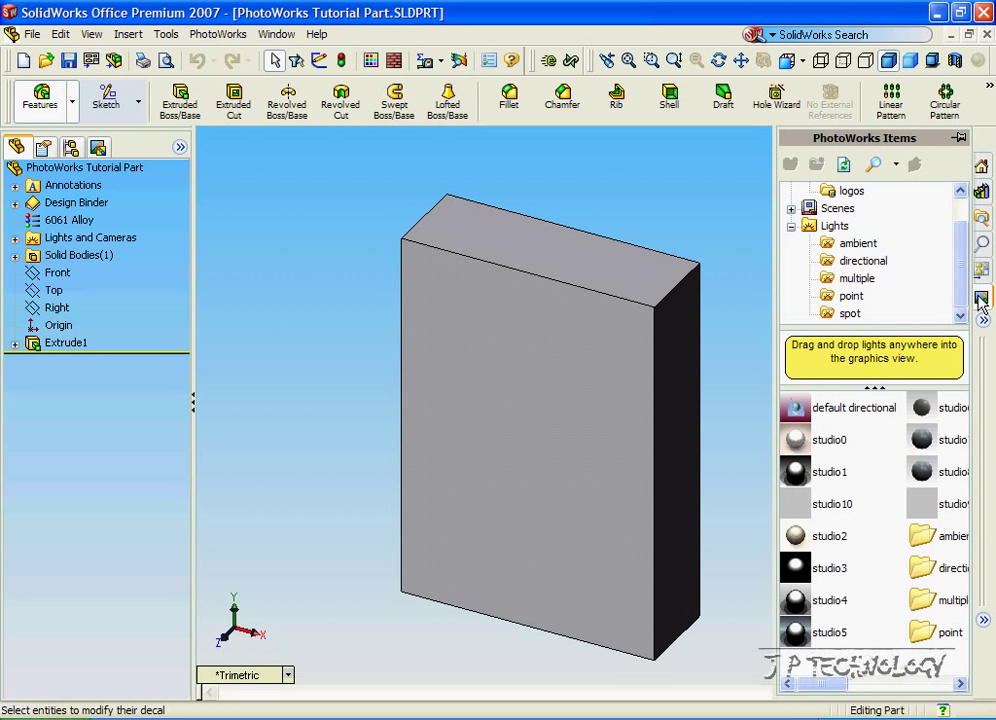
{"action": "mouse_move", "coordinate": [940, 255]}
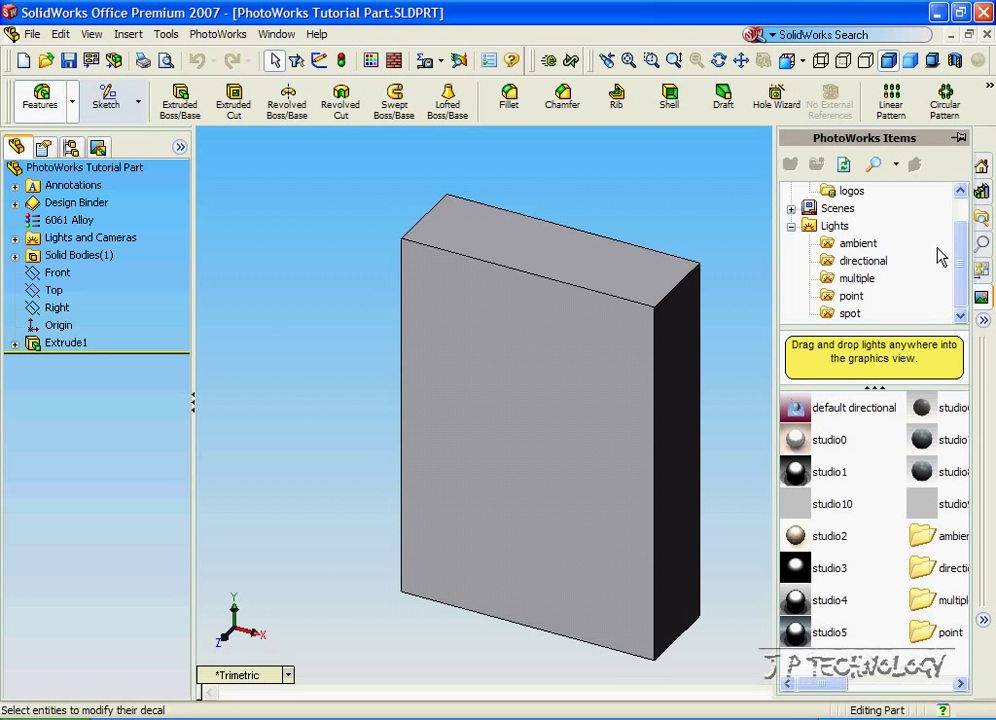
{"action": "scroll", "scroll_direction": "up", "scroll_amount": 3}
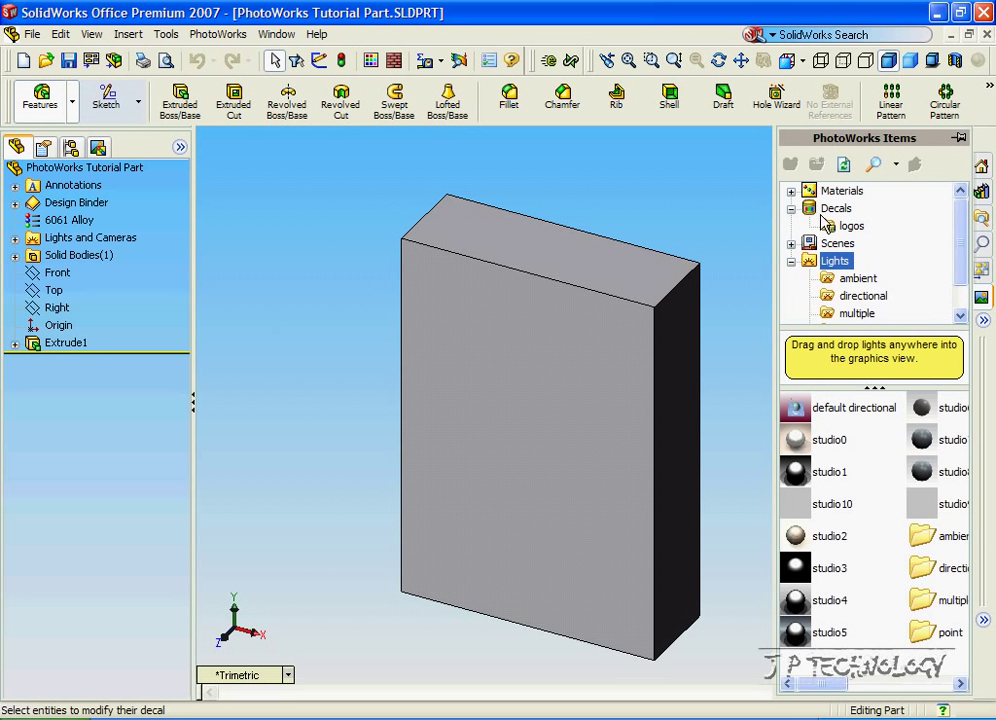
{"action": "left_click", "coordinate": [836, 207]}
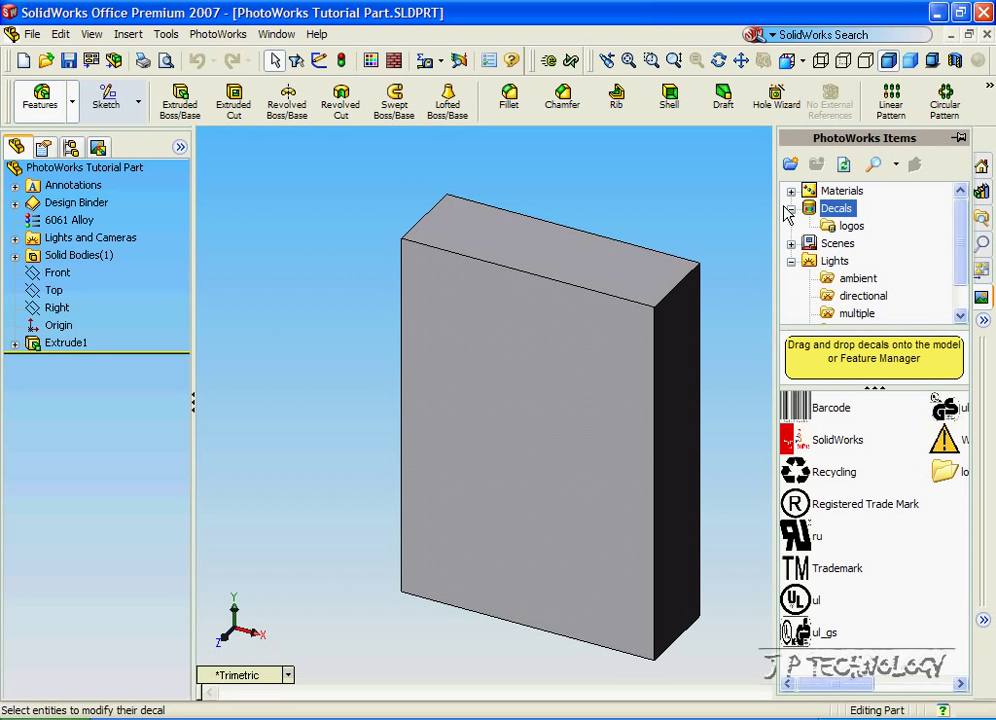
{"action": "mouse_move", "coordinate": [838, 238]}
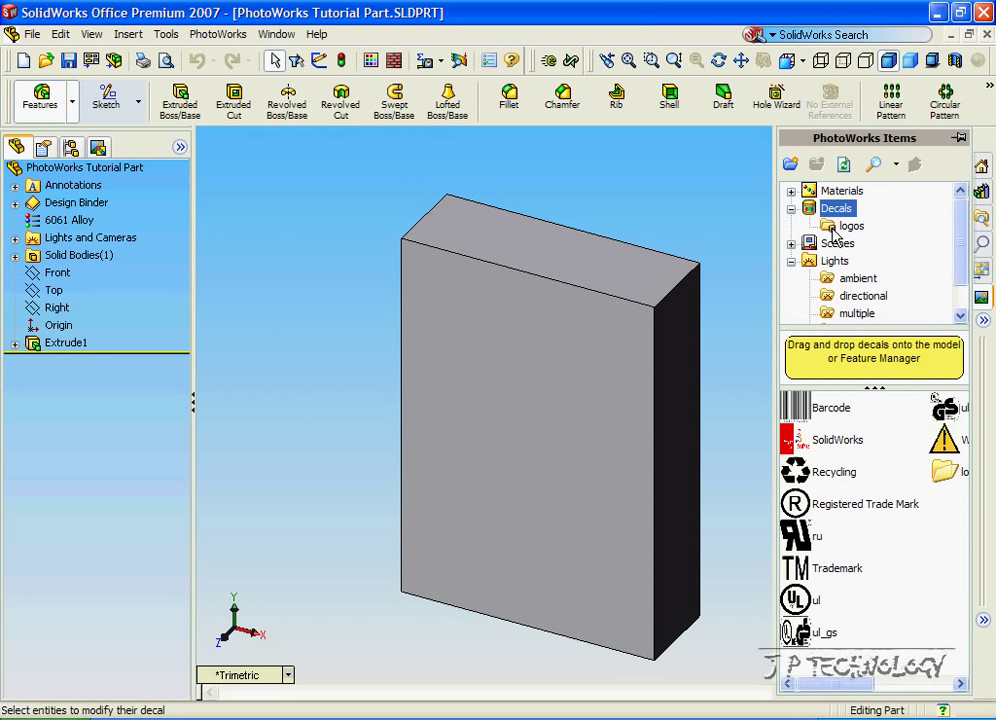
{"action": "left_click", "coordinate": [838, 208]}
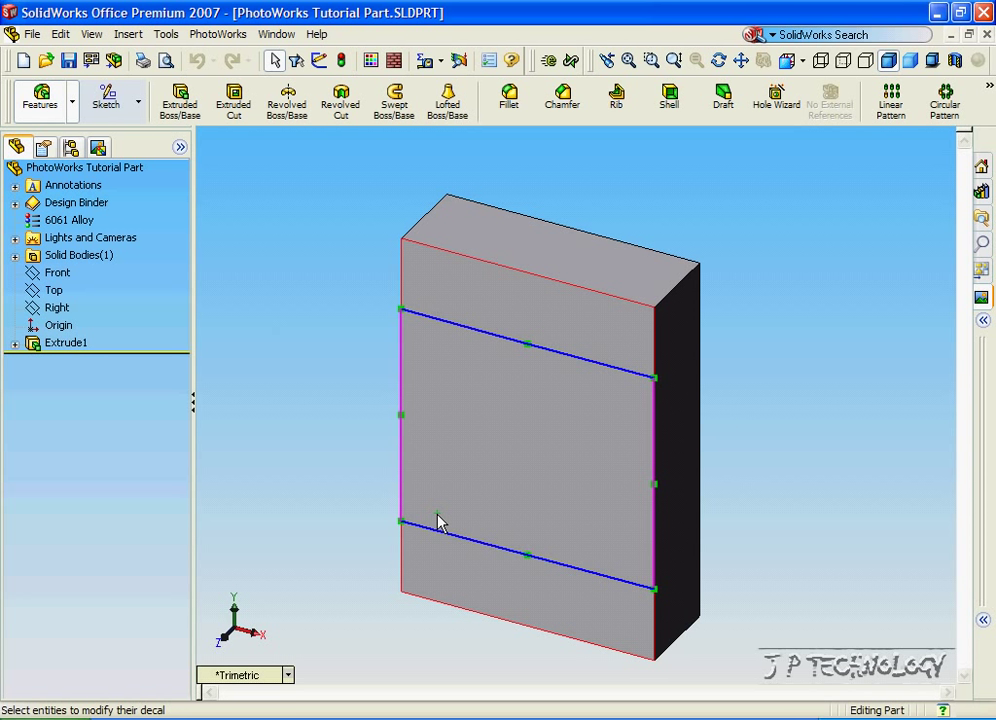
{"action": "mouse_move", "coordinate": [456, 312]}
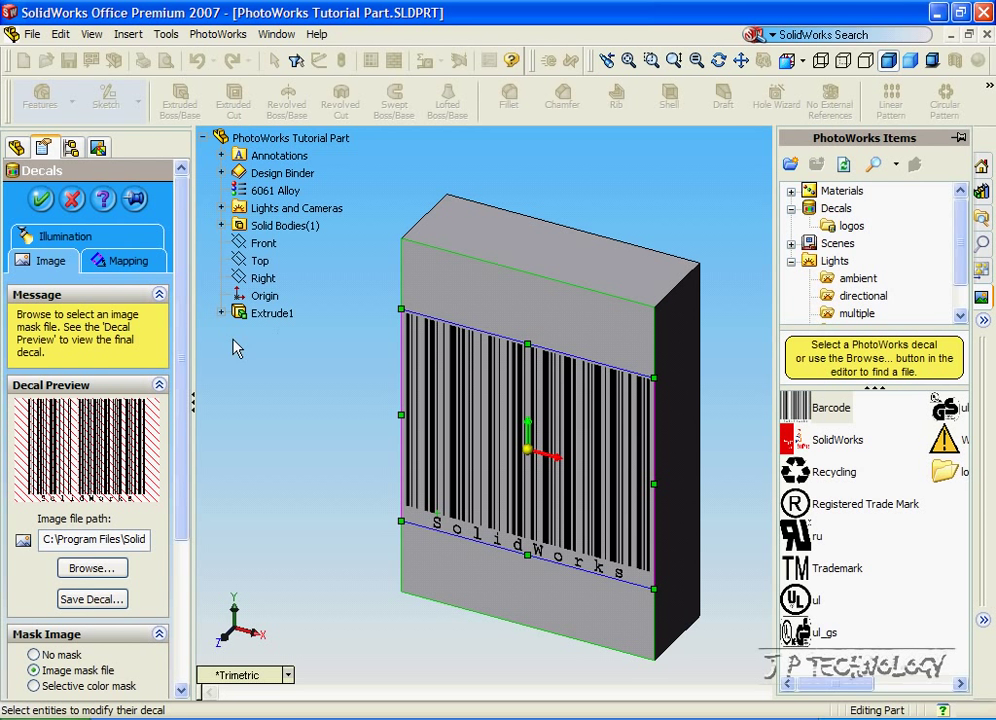
{"action": "mouse_move", "coordinate": [515, 410]}
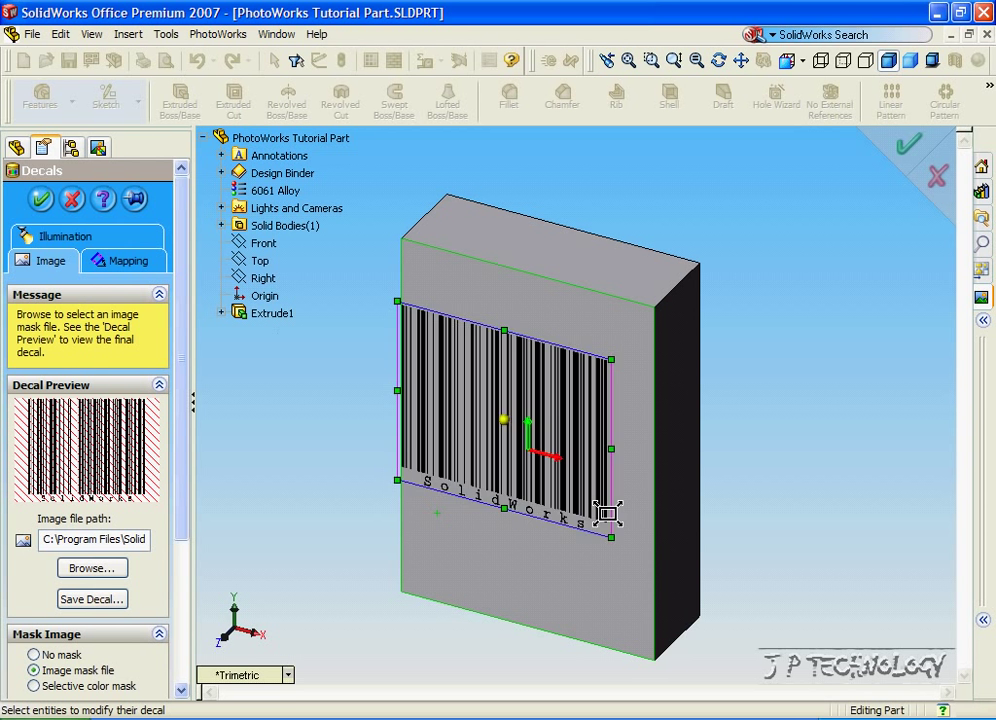
Shrink the barcode decal and move it to the front face's lower-right corner
{"action": "left_click_drag", "start_coordinate": [610, 536], "coordinate": [630, 558]}
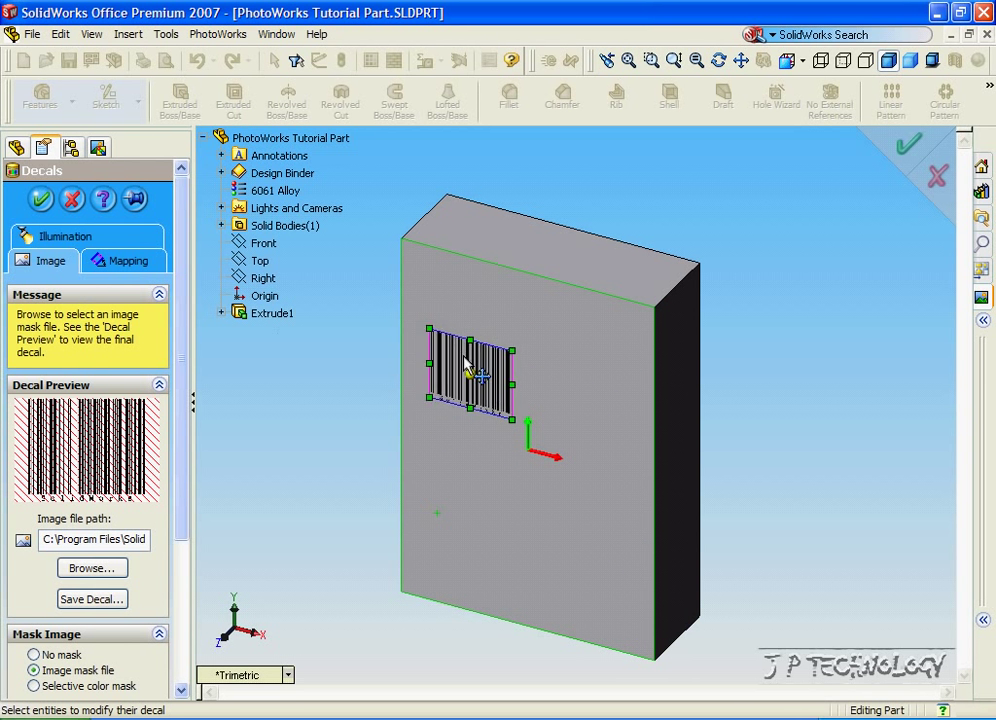
{"action": "left_click_drag", "start_coordinate": [480, 375], "coordinate": [610, 615]}
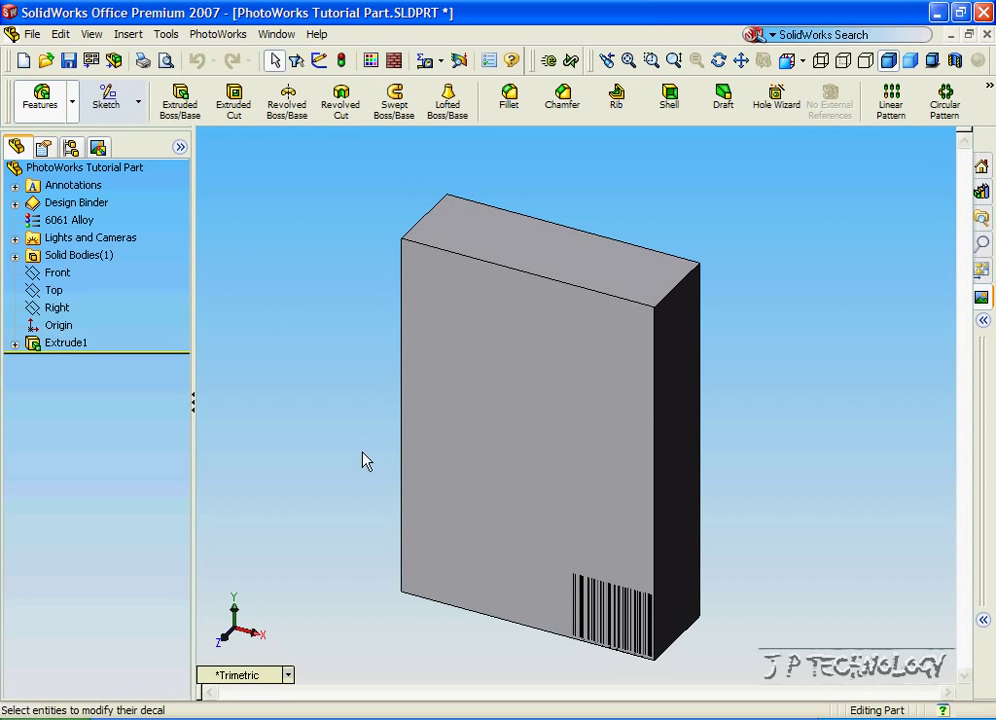
{"action": "mouse_move", "coordinate": [331, 534]}
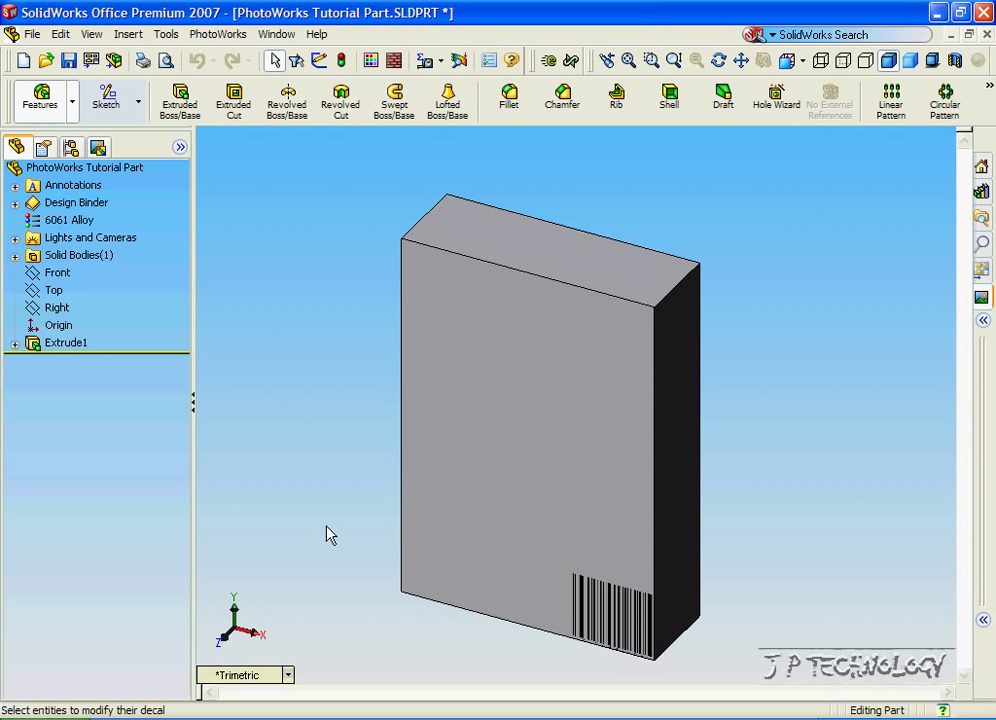
{"action": "mouse_move", "coordinate": [980, 301]}
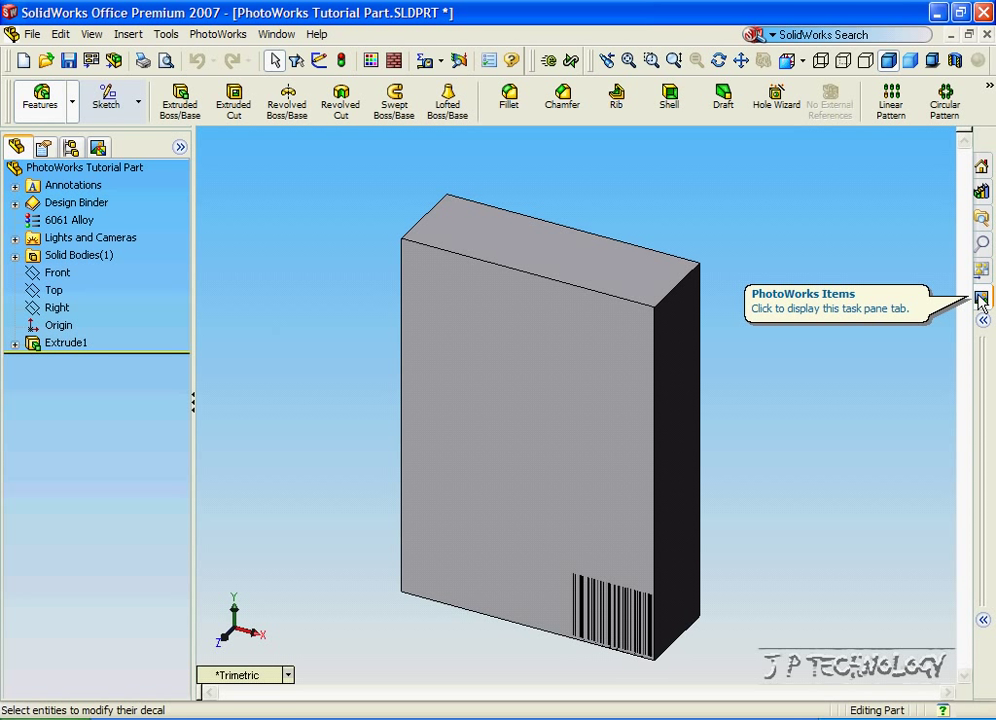
Apply the Designed with SolidWorks decal across the top of the front face
{"action": "left_click", "coordinate": [980, 300]}
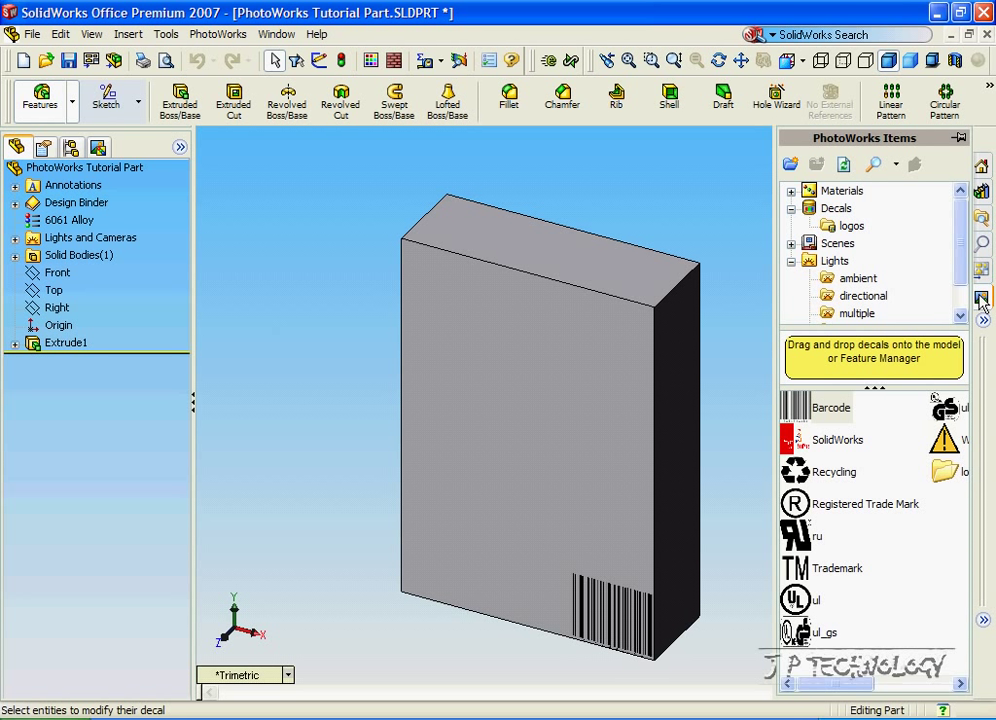
{"action": "mouse_move", "coordinate": [815, 432]}
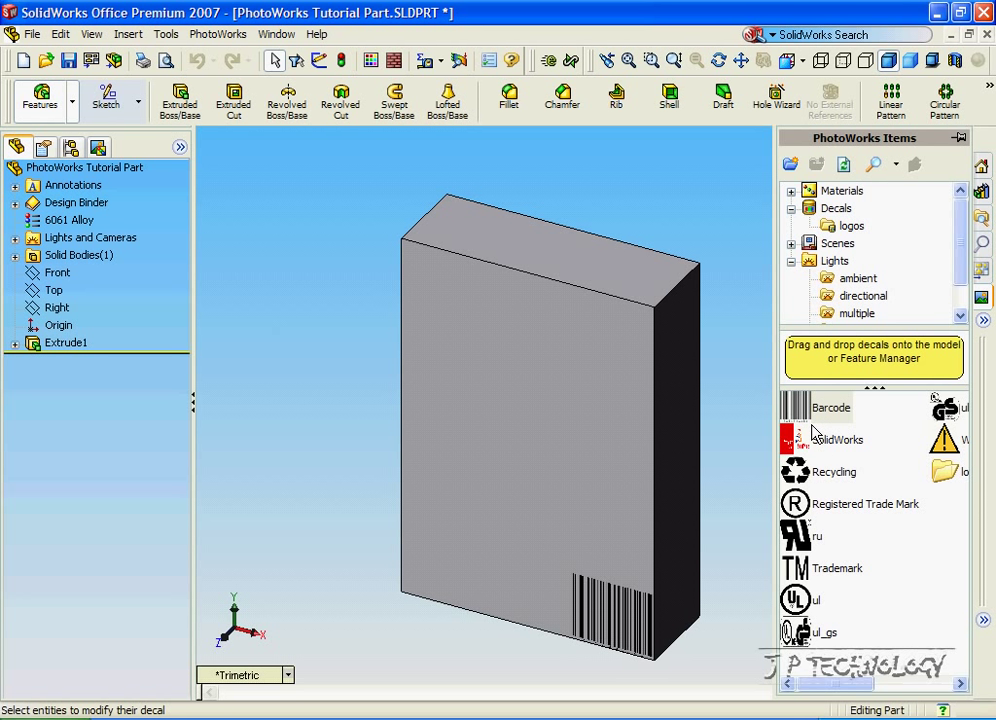
{"action": "mouse_move", "coordinate": [836, 440]}
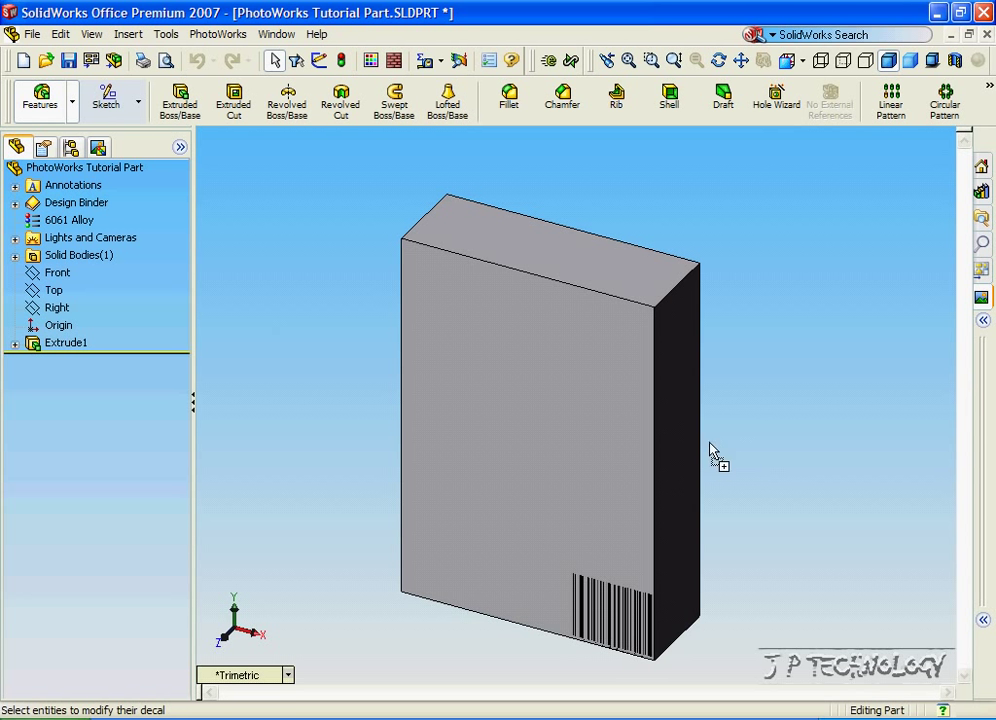
{"action": "left_click", "coordinate": [510, 405]}
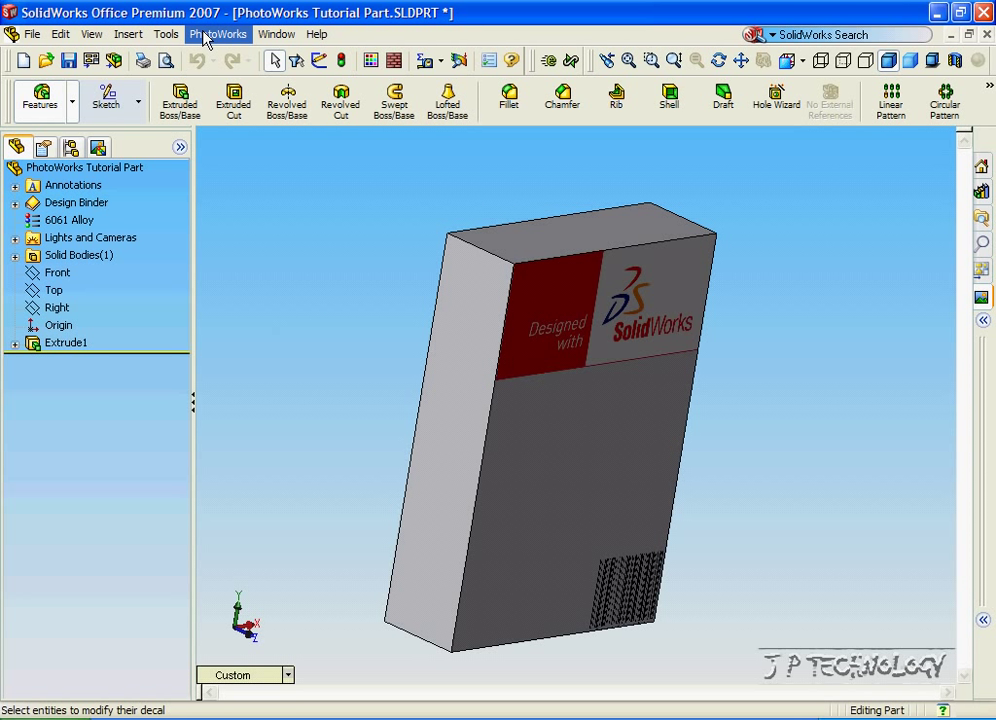
Render the decorated box with PhotoWorks Render
{"action": "left_click", "coordinate": [218, 33]}
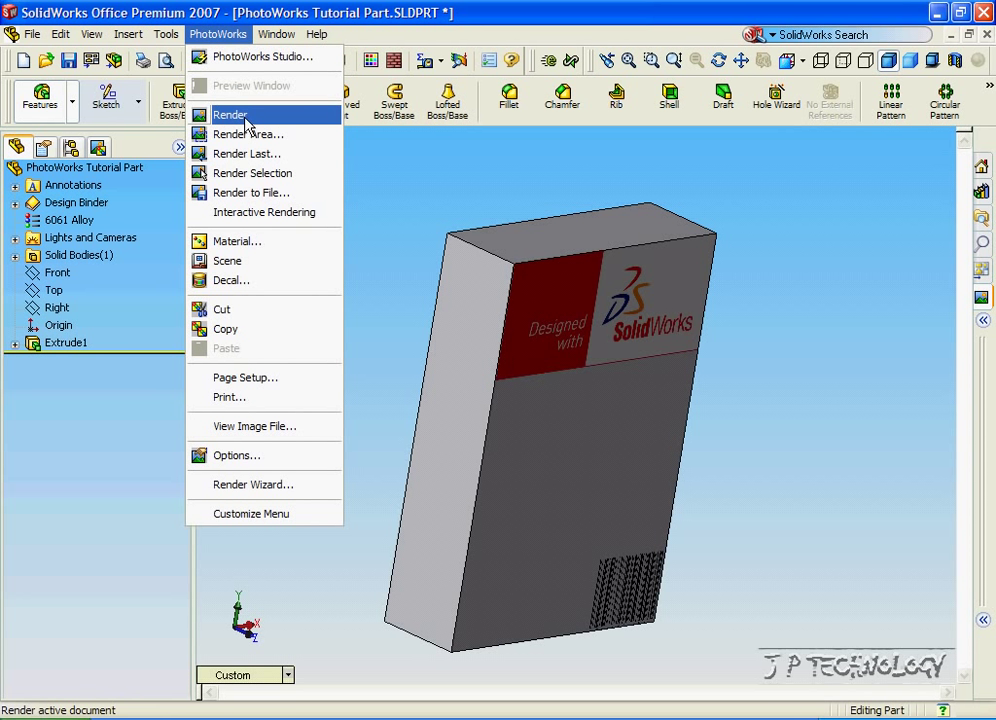
{"action": "left_click", "coordinate": [231, 114]}
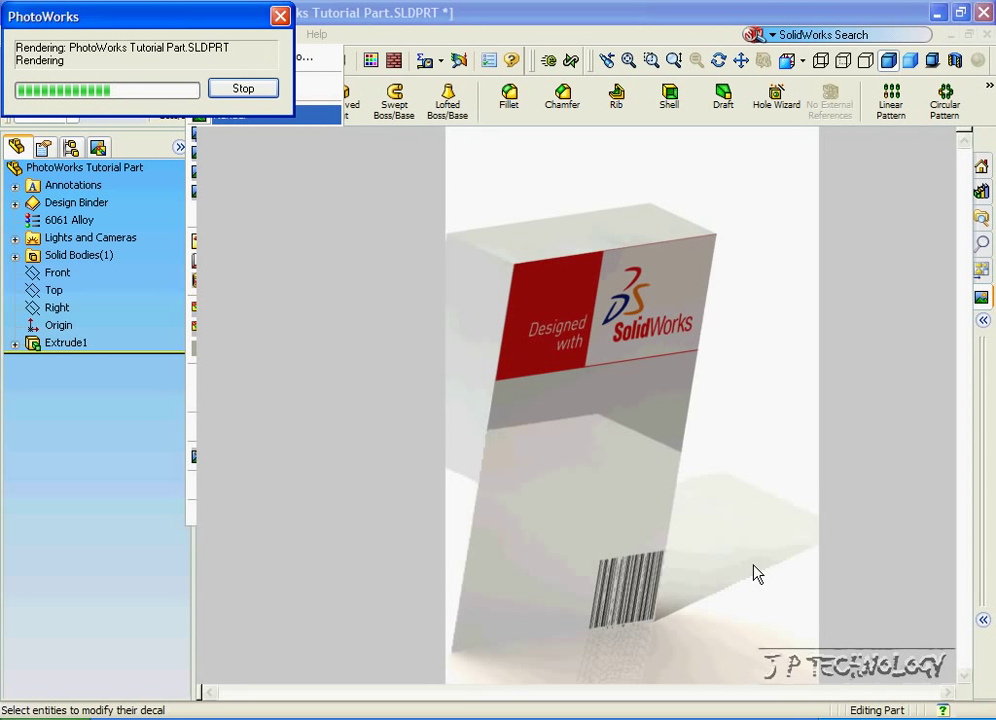
{"action": "left_click", "coordinate": [242, 88]}
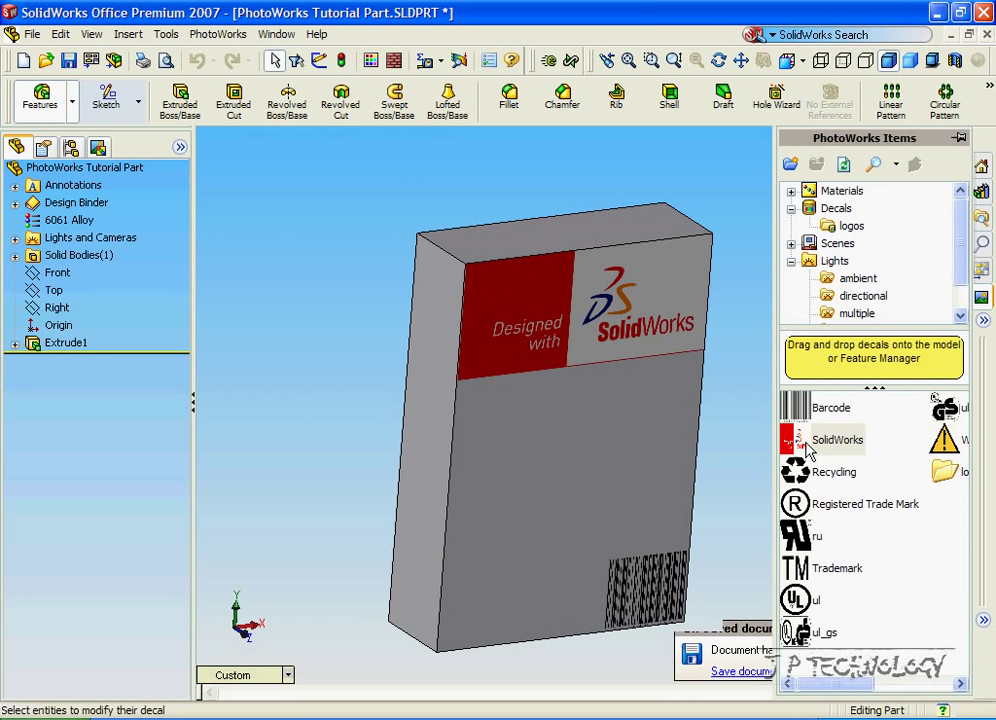
{"action": "mouse_move", "coordinate": [805, 413]}
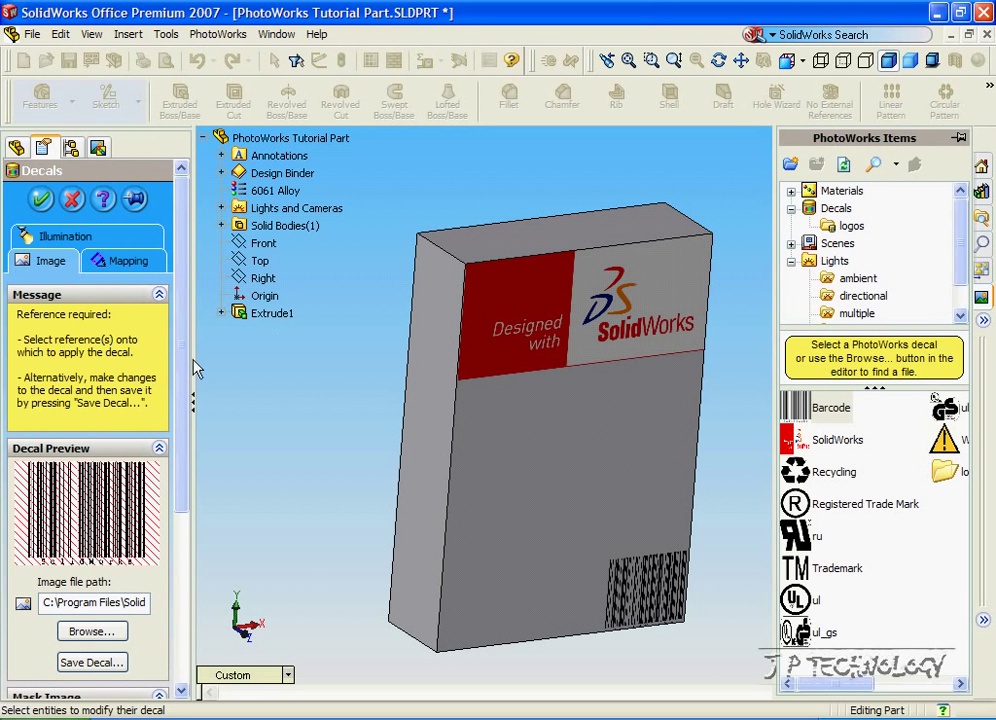
Scroll the Decals PropertyManager down to the Mask Image settings
{"action": "scroll", "scroll_direction": "down", "scroll_amount": 3}
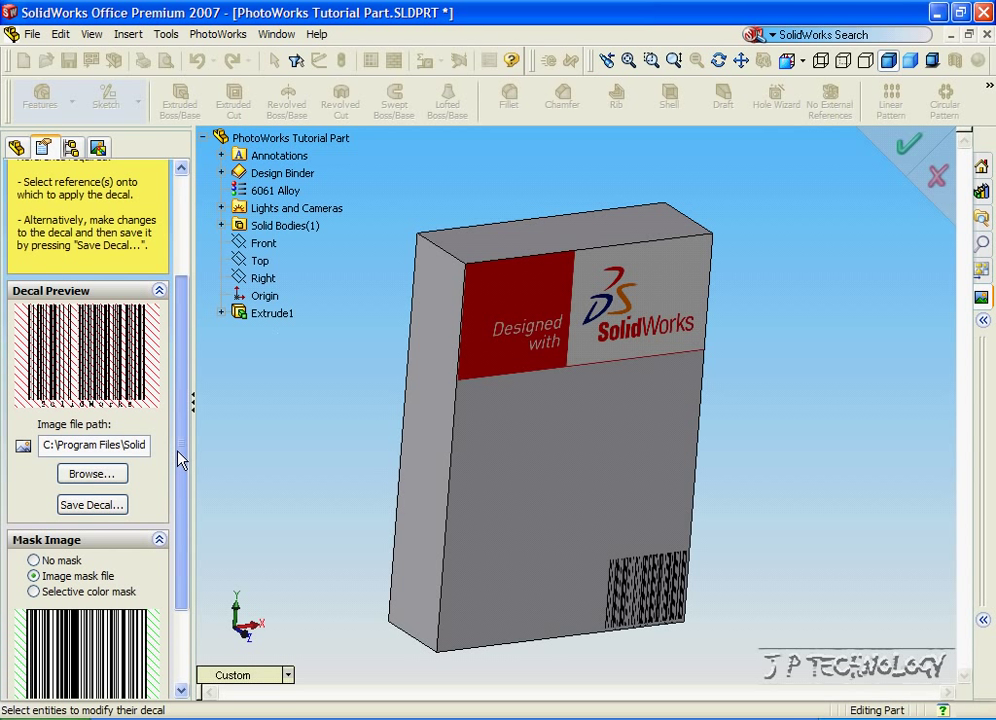
{"action": "mouse_move", "coordinate": [92, 505]}
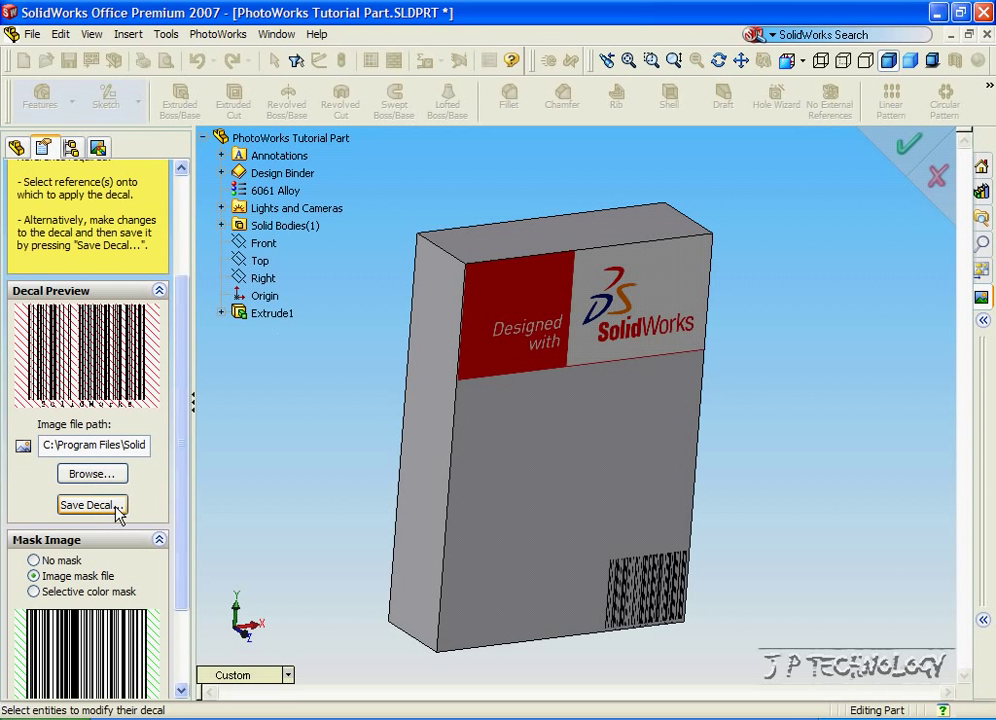
{"action": "mouse_move", "coordinate": [143, 483]}
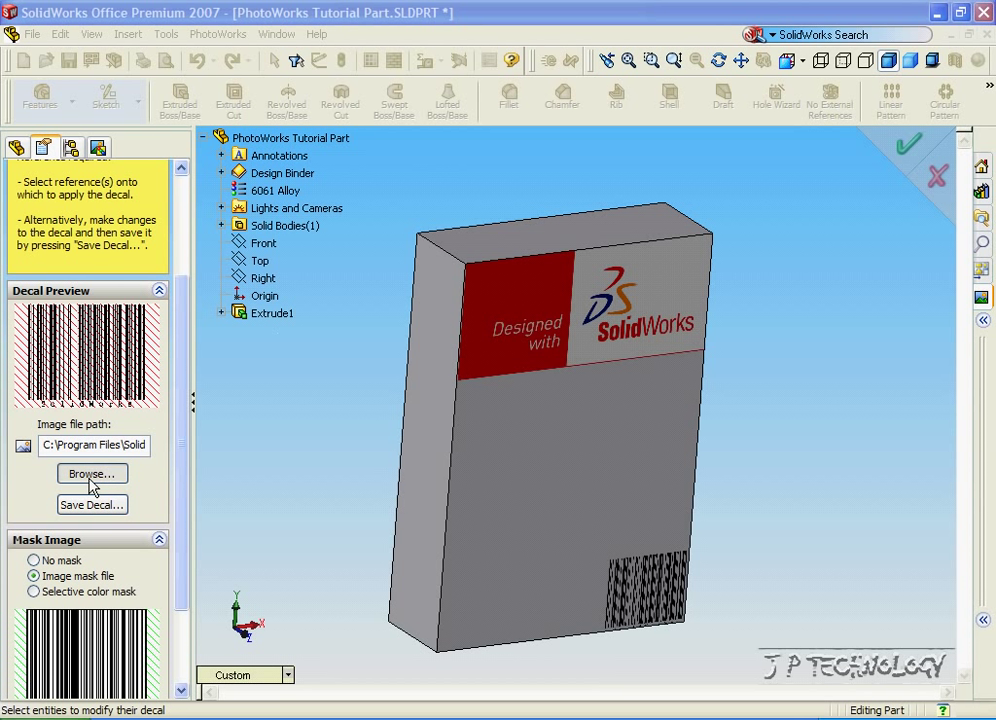
Browse for a replacement decal image, navigating through My Computer to the DATA (D:) drive
{"action": "left_click", "coordinate": [91, 473]}
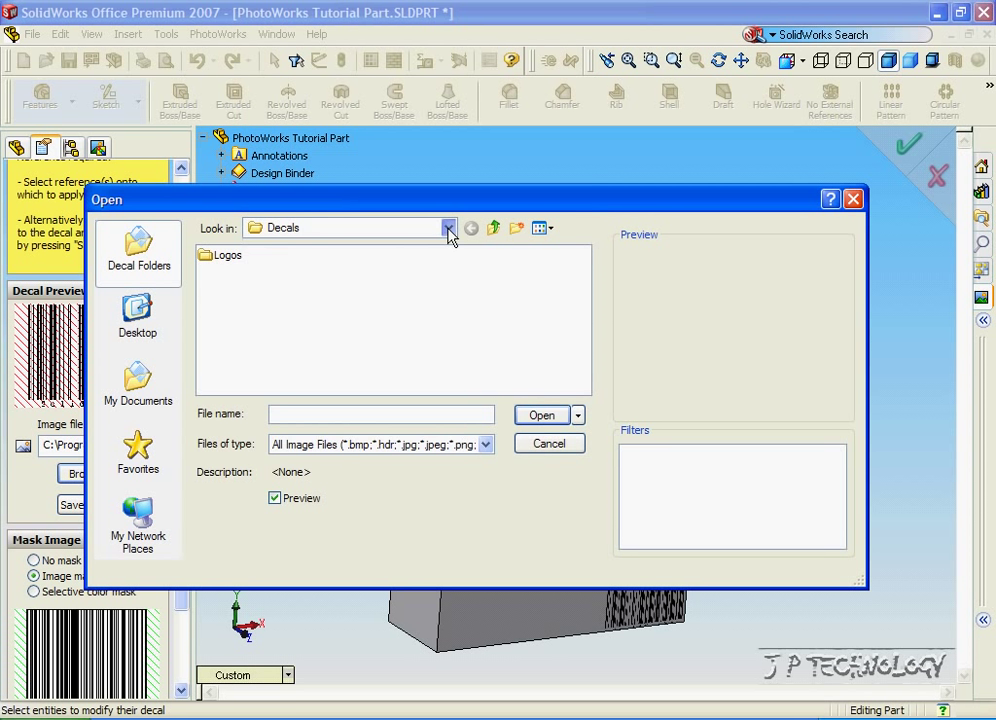
{"action": "left_click", "coordinate": [448, 228]}
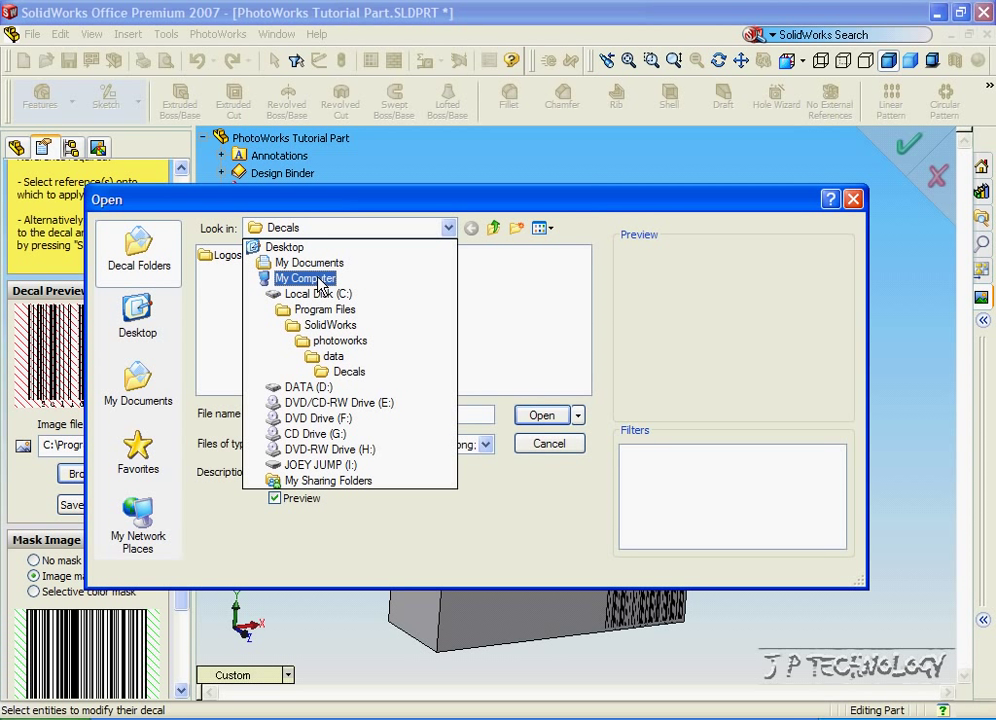
{"action": "left_click", "coordinate": [302, 278]}
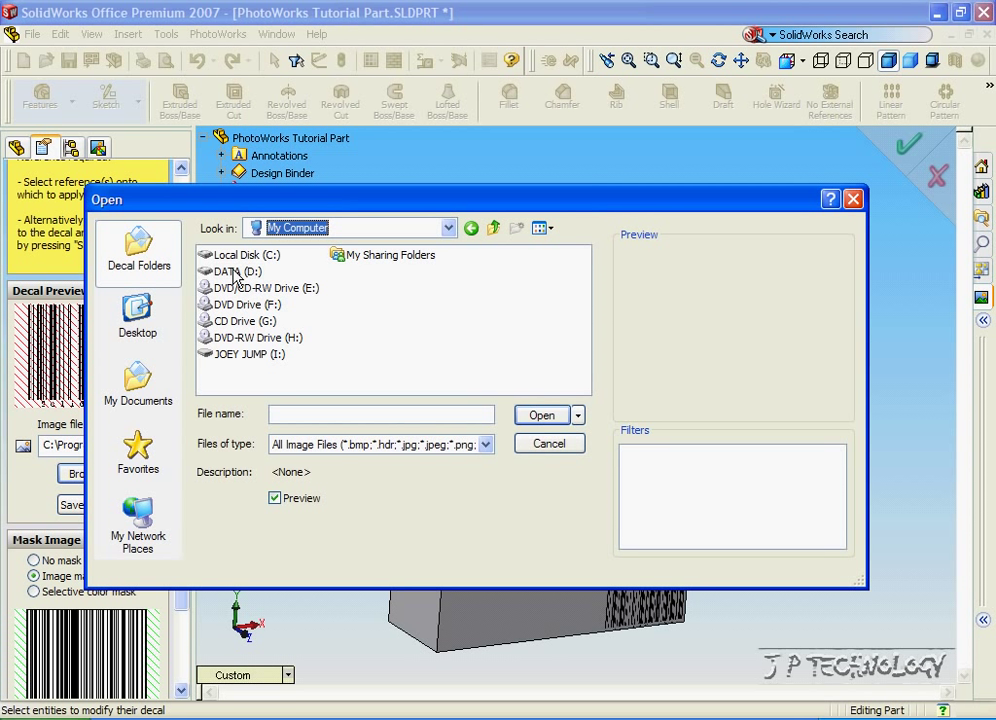
{"action": "left_click", "coordinate": [137, 380]}
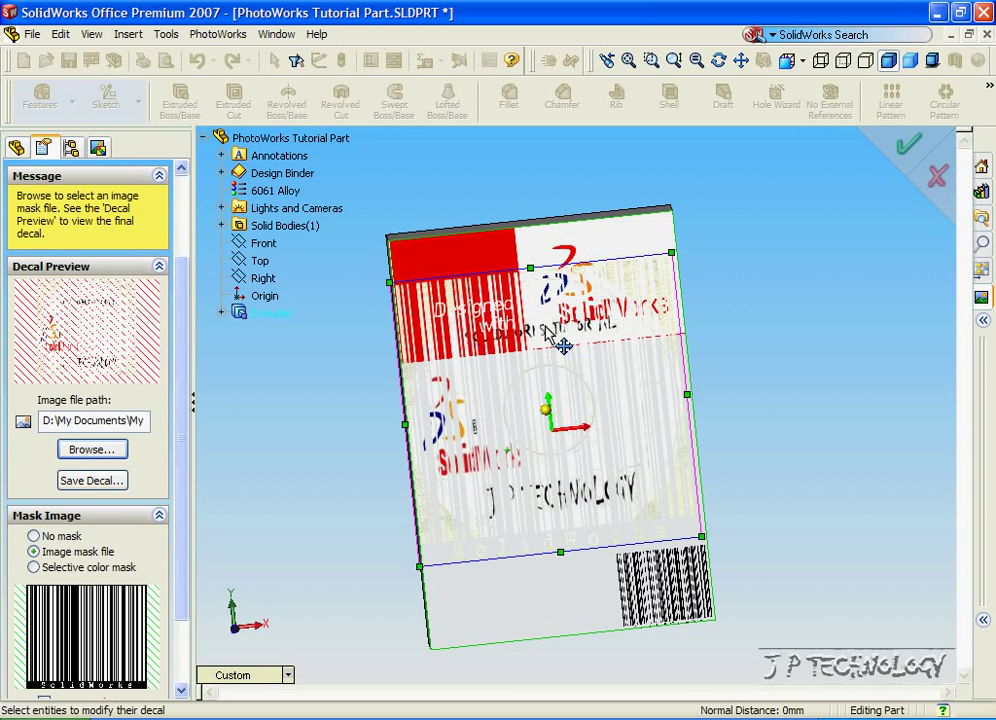
Resize the imported decal to a small patch and centre it on the front face
{"action": "left_click_drag", "start_coordinate": [672, 250], "coordinate": [703, 207]}
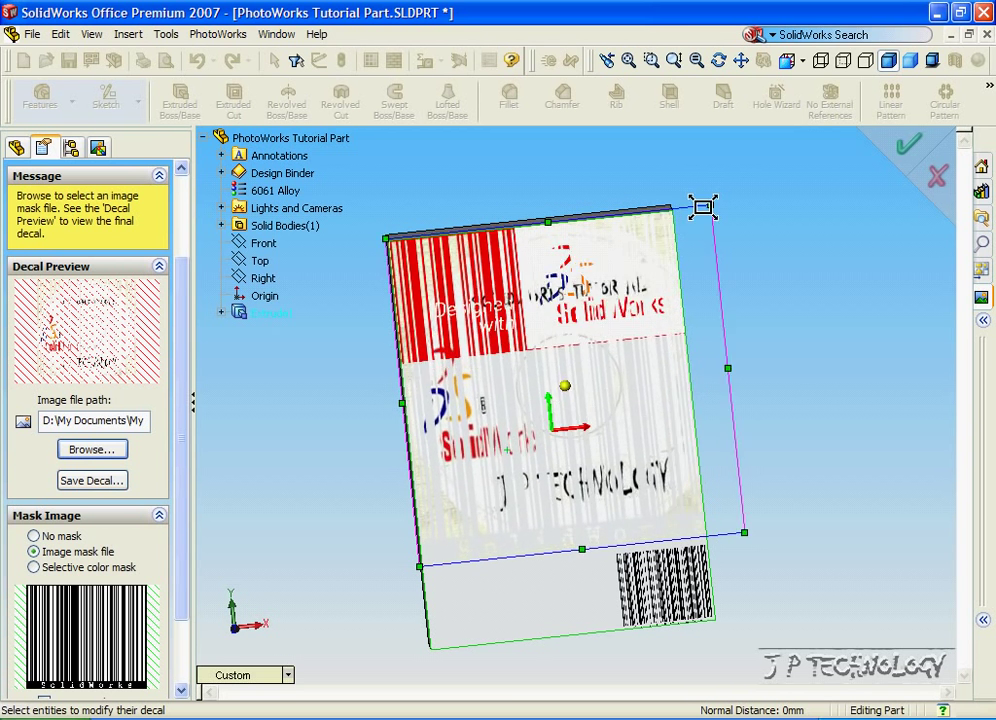
{"action": "left_click_drag", "start_coordinate": [565, 387], "coordinate": [465, 512]}
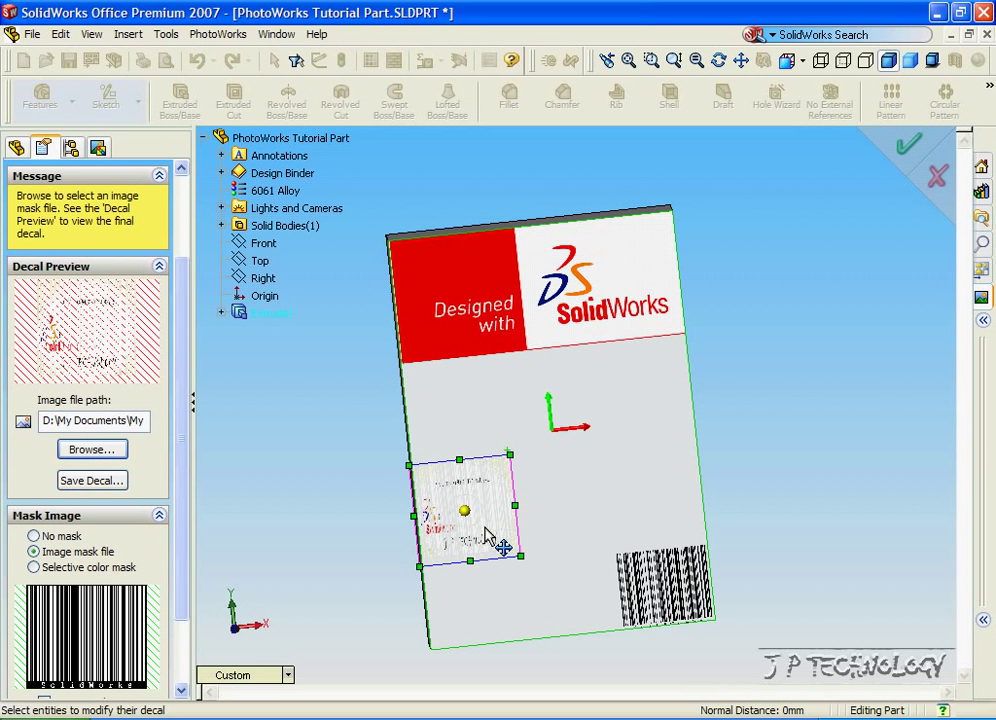
{"action": "left_click_drag", "start_coordinate": [464, 511], "coordinate": [550, 430]}
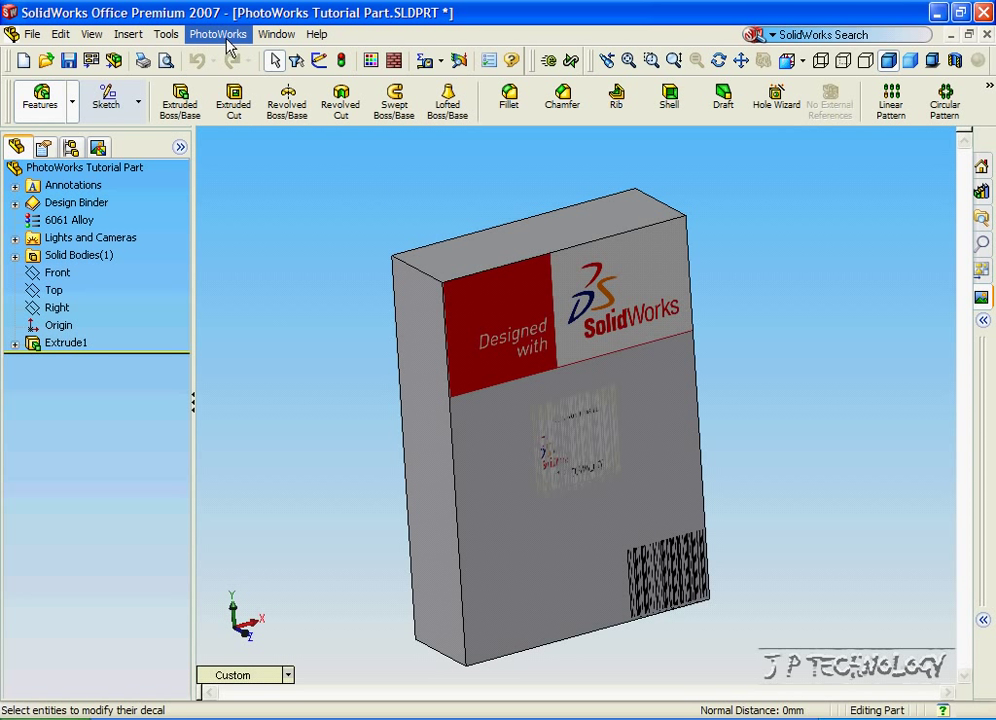
{"action": "left_click", "coordinate": [217, 33]}
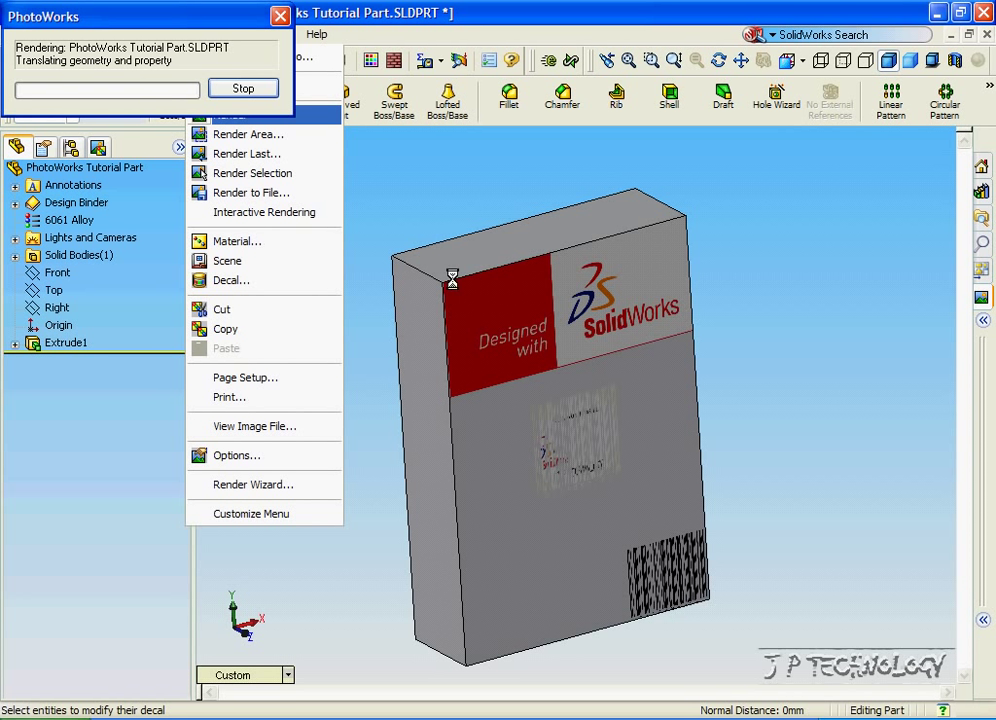
{"action": "left_click", "coordinate": [243, 115]}
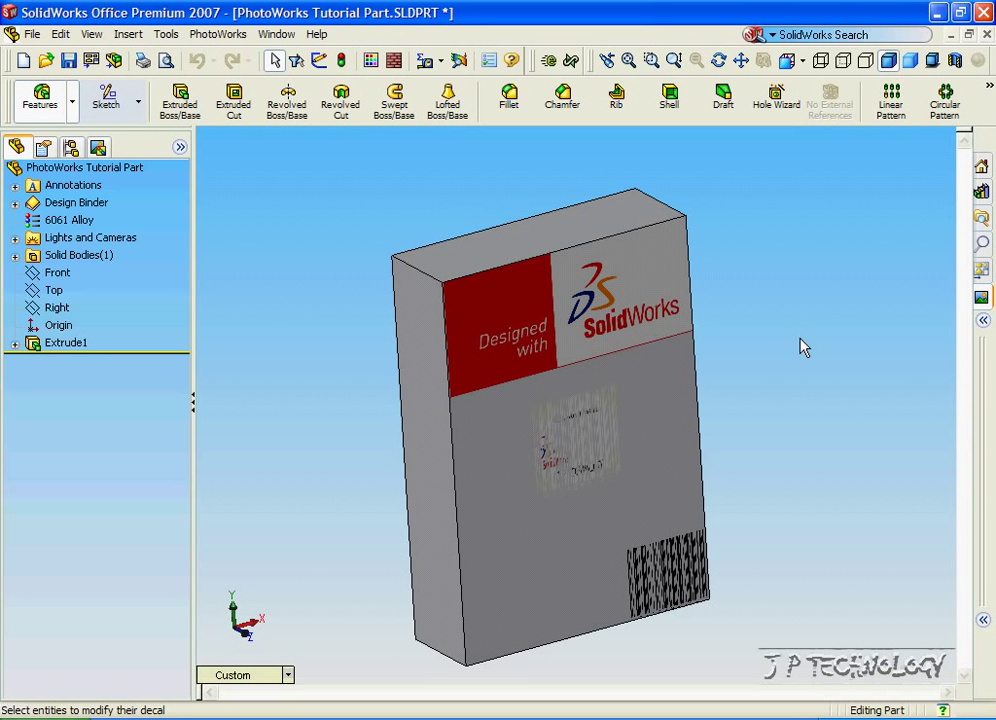
{"action": "mouse_move", "coordinate": [982, 298]}
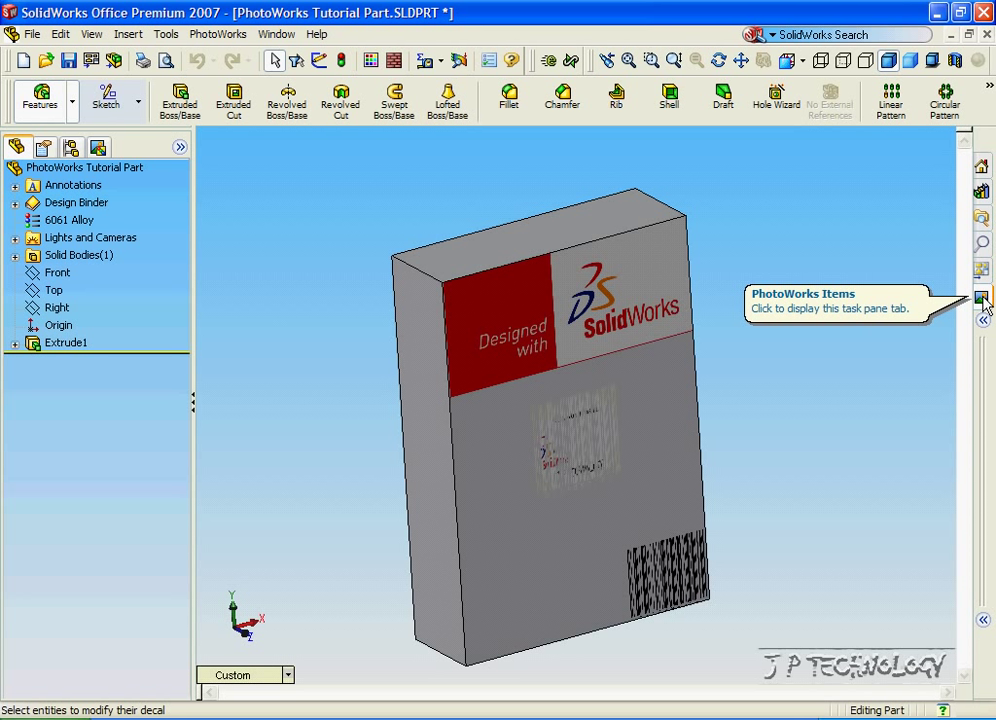
Browse the PhotoWorks library to Materials > Plastic > Textured
{"action": "left_click", "coordinate": [982, 298]}
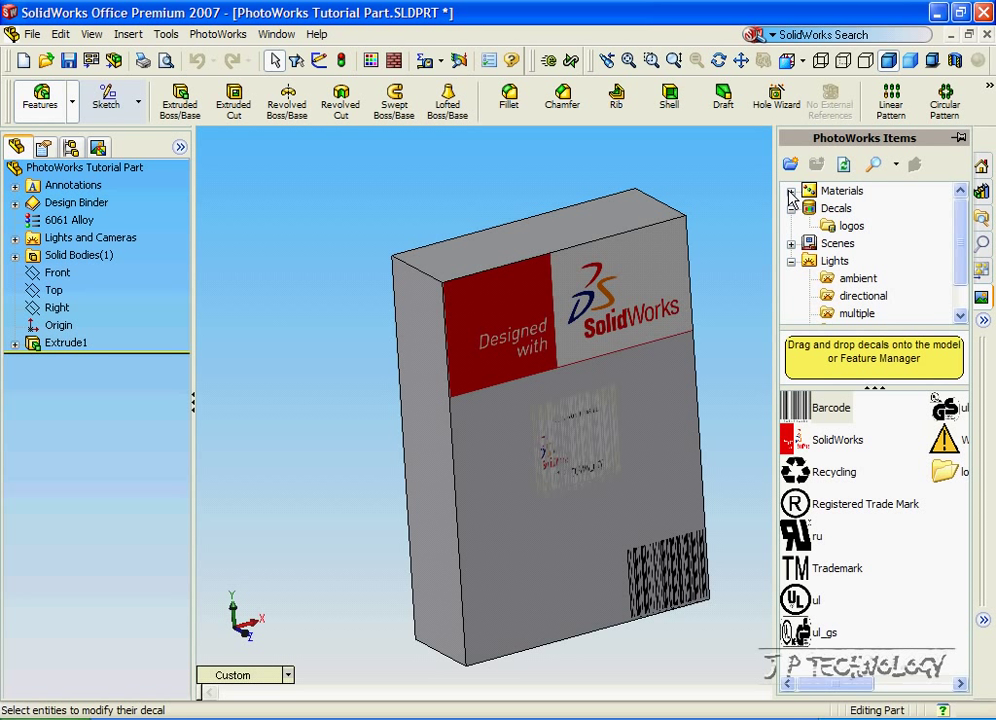
{"action": "left_click", "coordinate": [791, 190]}
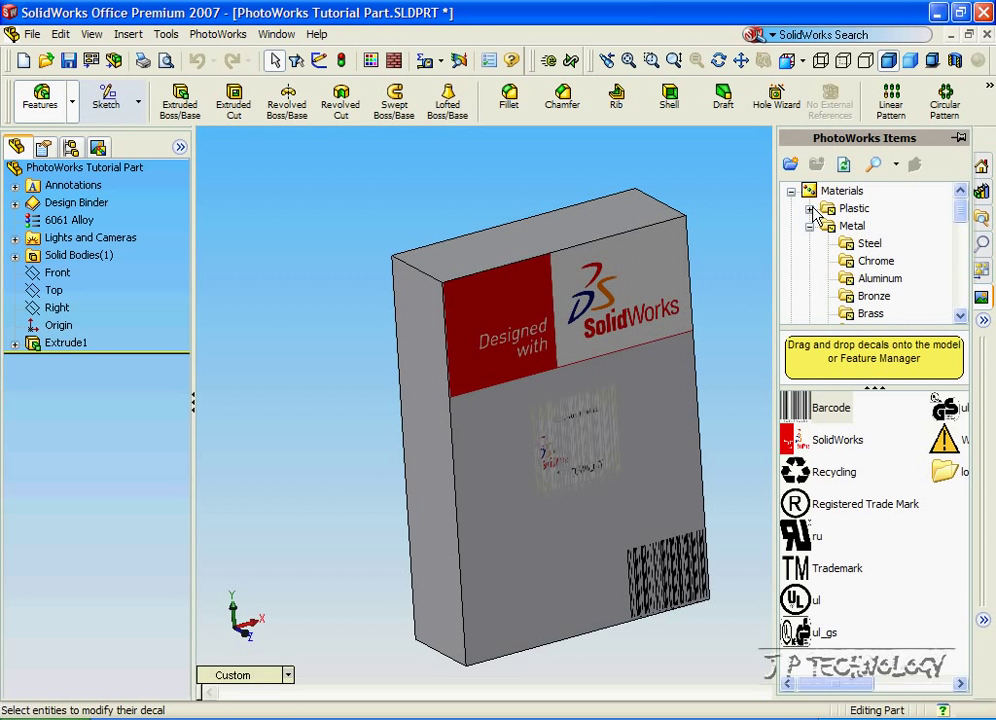
{"action": "left_click", "coordinate": [812, 208]}
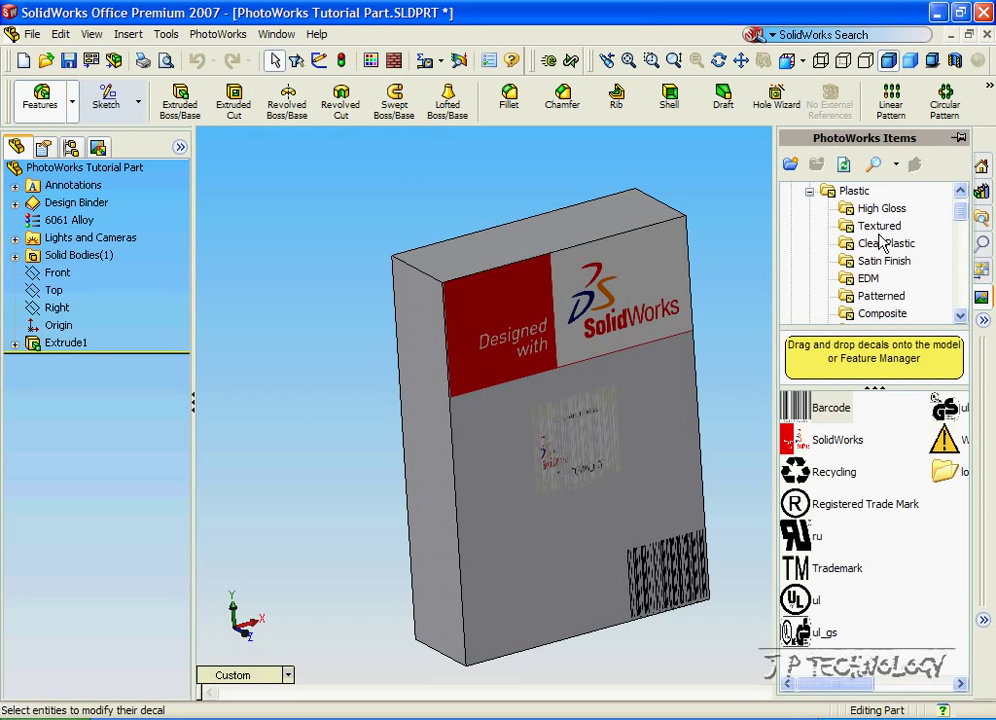
{"action": "left_click", "coordinate": [879, 225]}
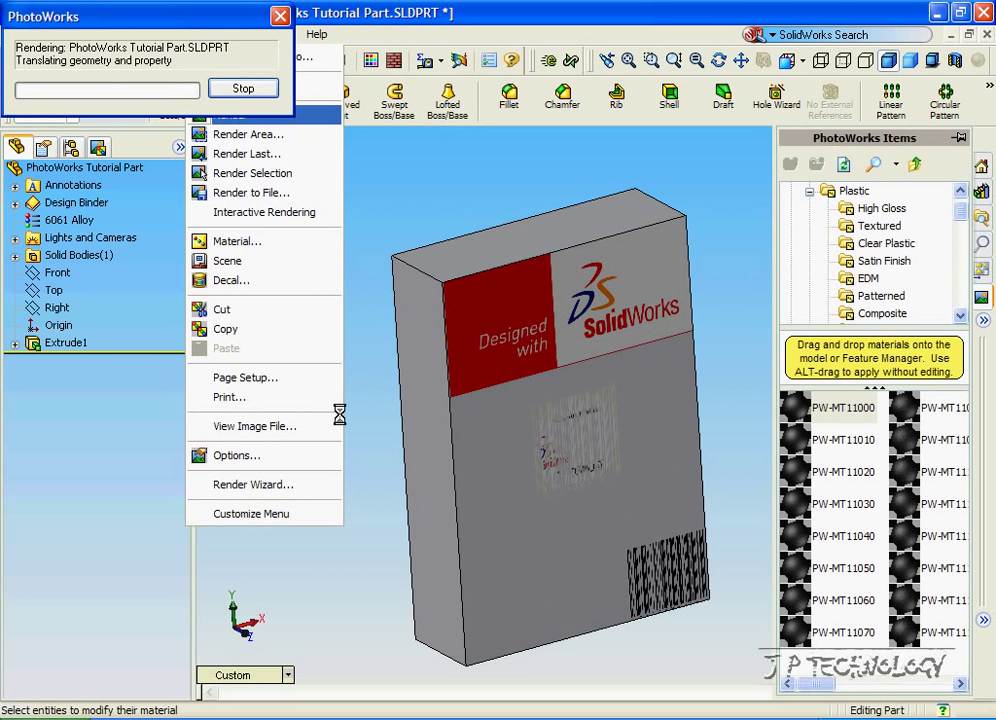
Render the black textured plastic box with its decals in PhotoWorks
{"action": "left_click", "coordinate": [248, 133]}
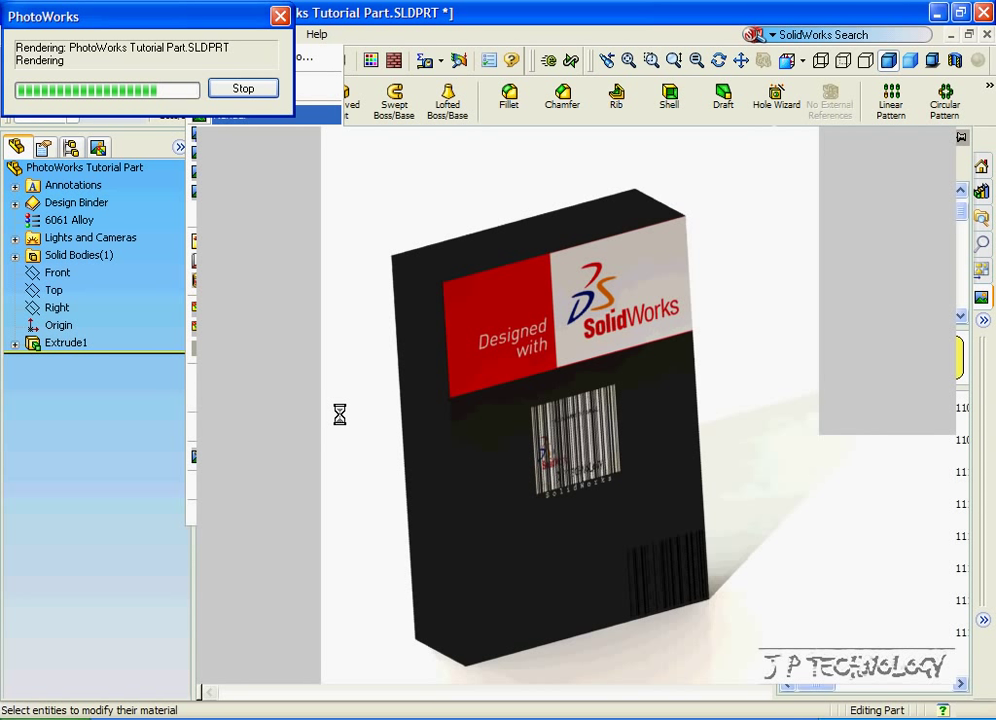
{"action": "left_click", "coordinate": [242, 88]}
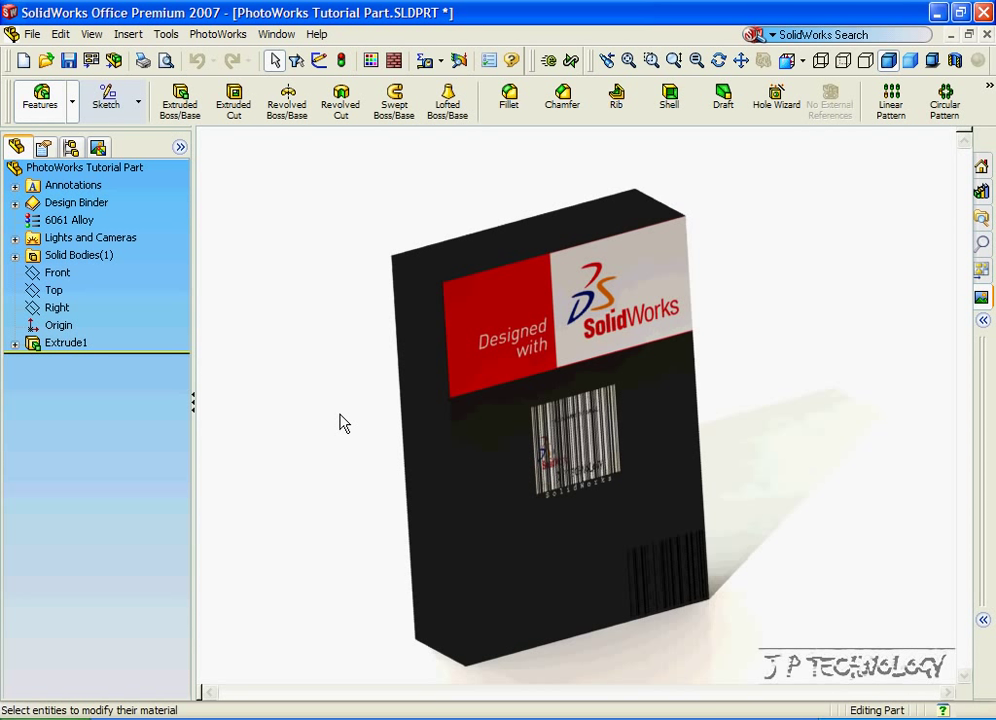